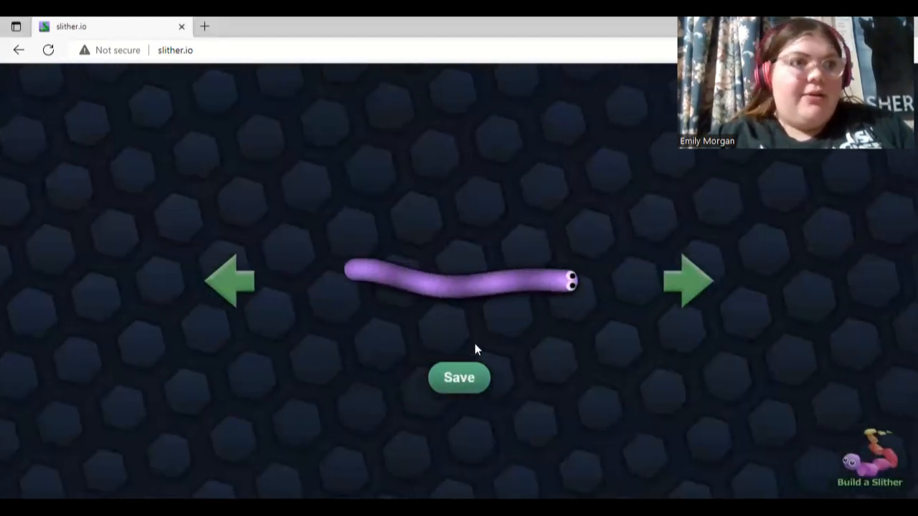
Cycle past the yellow and red skins and save the magenta skin
{"action": "left_click", "coordinate": [690, 281]}
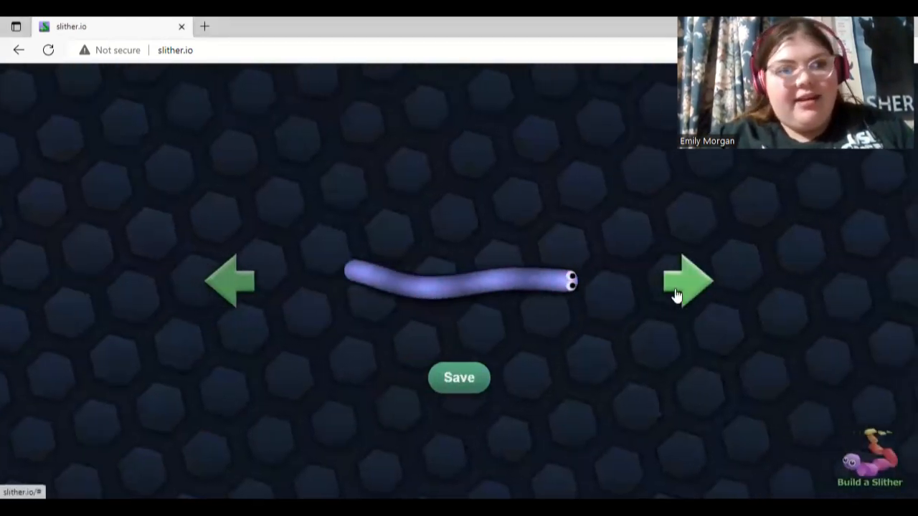
{"action": "left_click", "coordinate": [687, 281]}
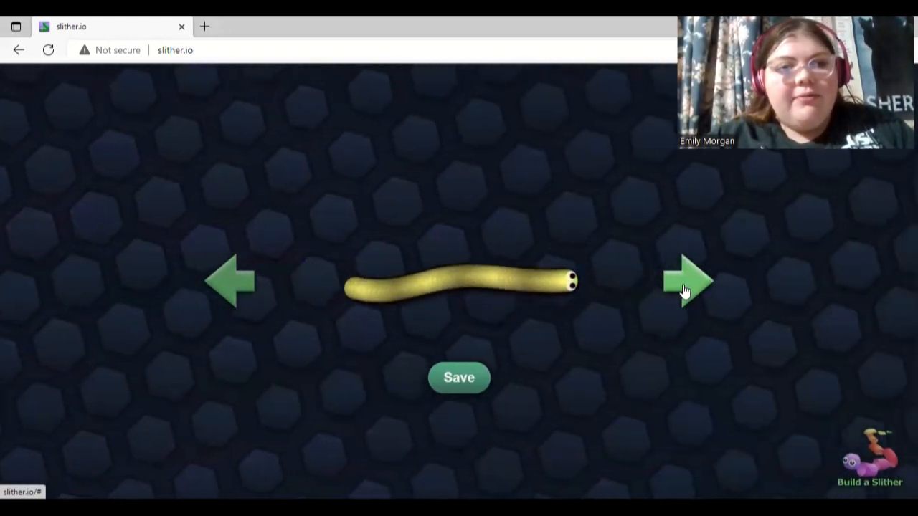
{"action": "left_click", "coordinate": [688, 280]}
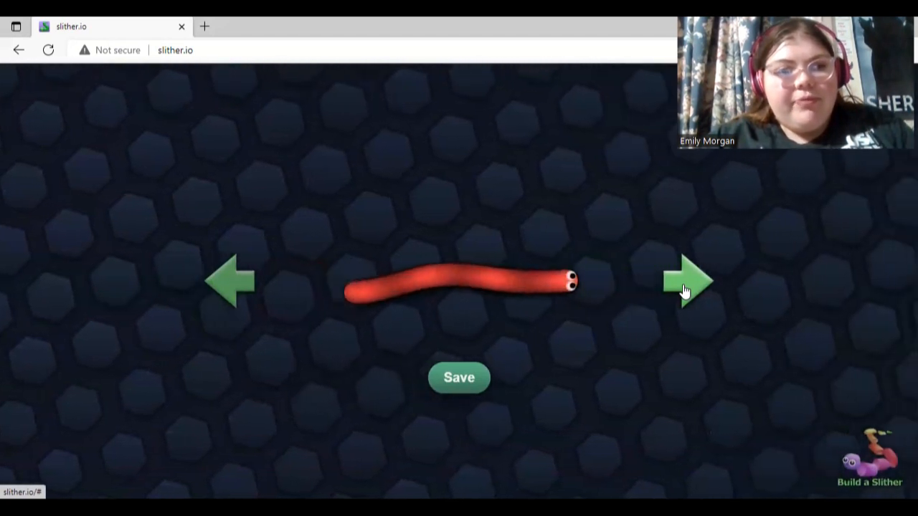
{"action": "left_click", "coordinate": [686, 282]}
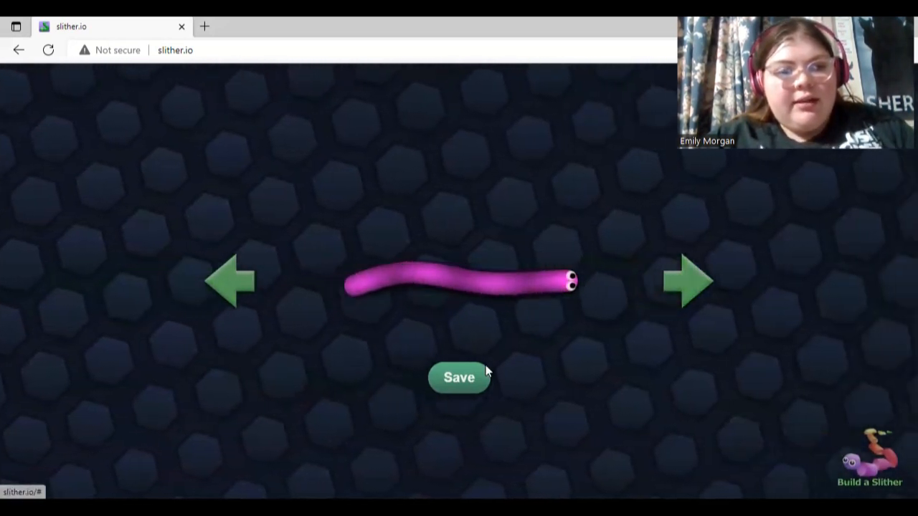
{"action": "left_click", "coordinate": [459, 378]}
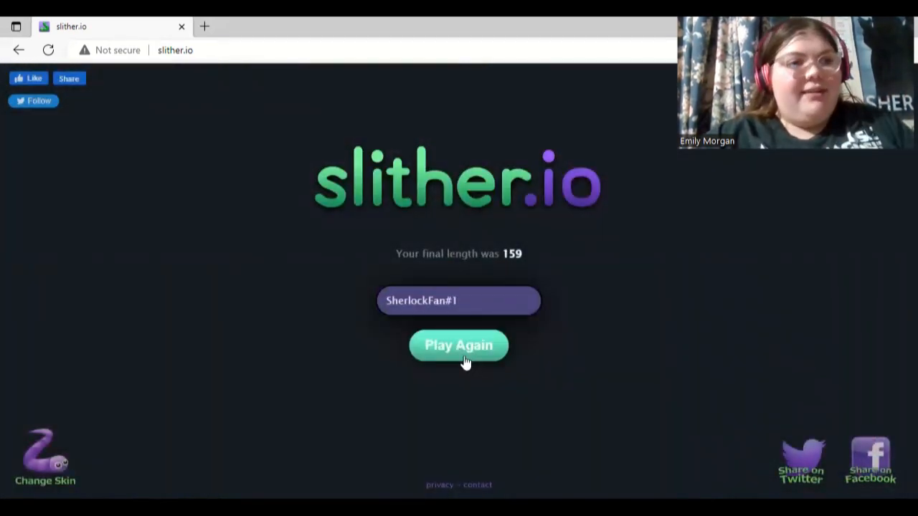
Play a round with the magenta snake to length 1147, then start another round
{"action": "left_click", "coordinate": [459, 345]}
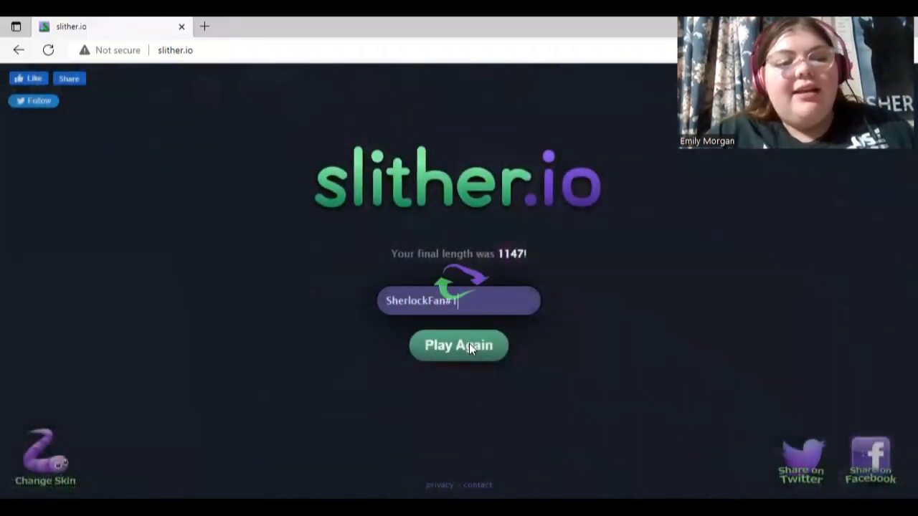
{"action": "left_click", "coordinate": [458, 345]}
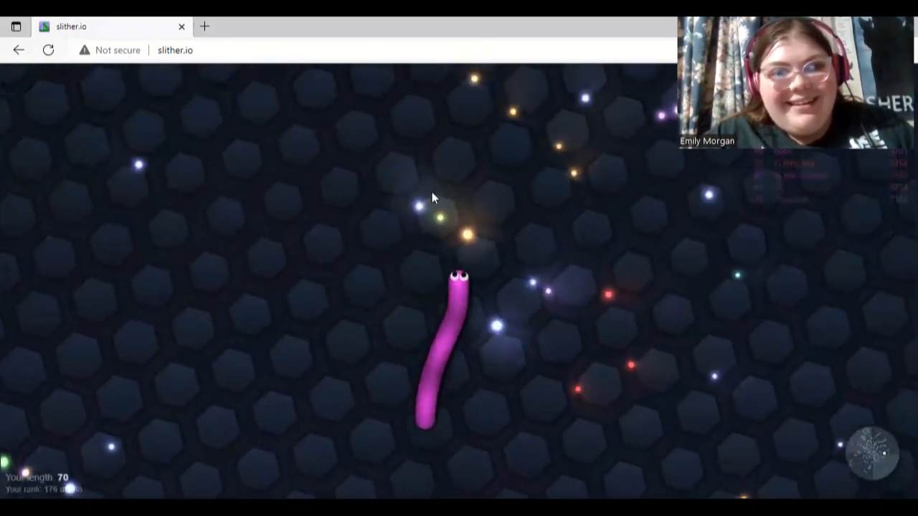
{"action": "mouse_move", "coordinate": [633, 278]}
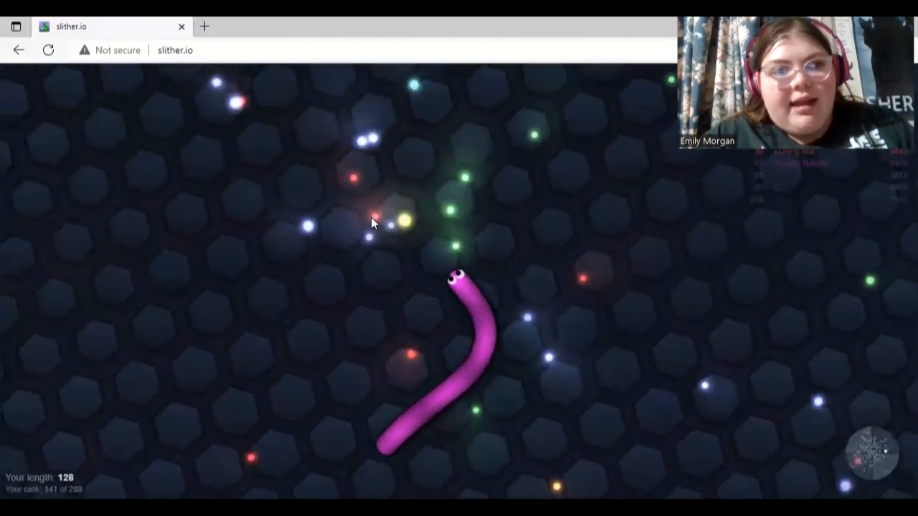
{"action": "mouse_move", "coordinate": [530, 249]}
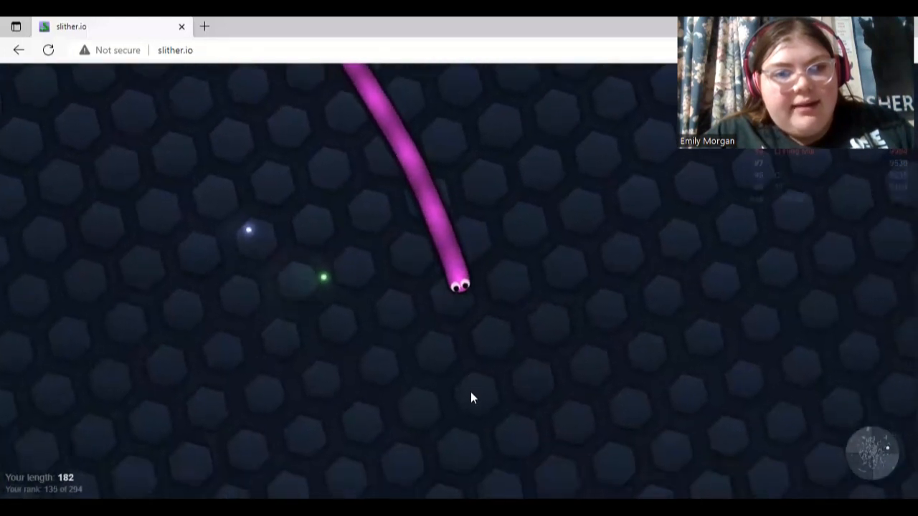
{"action": "mouse_move", "coordinate": [419, 392]}
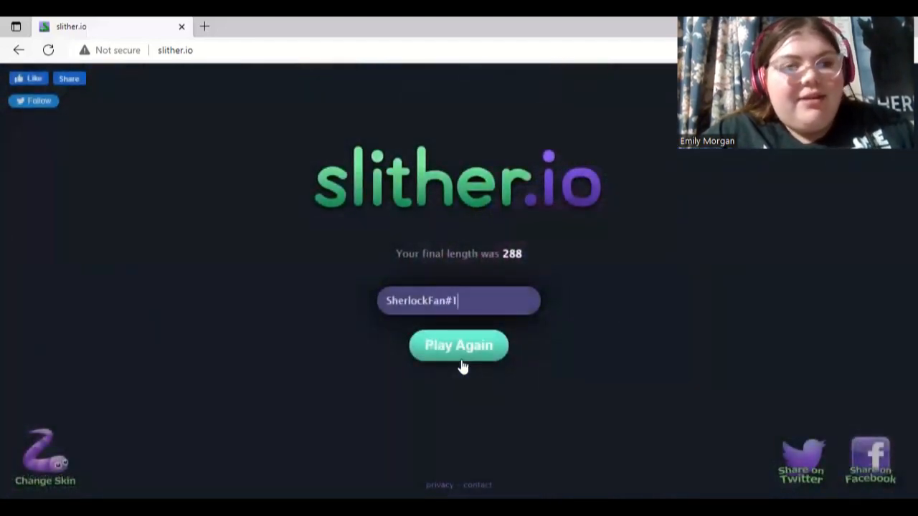
After the round ends at length 288, start a fresh round
{"action": "left_click", "coordinate": [458, 345]}
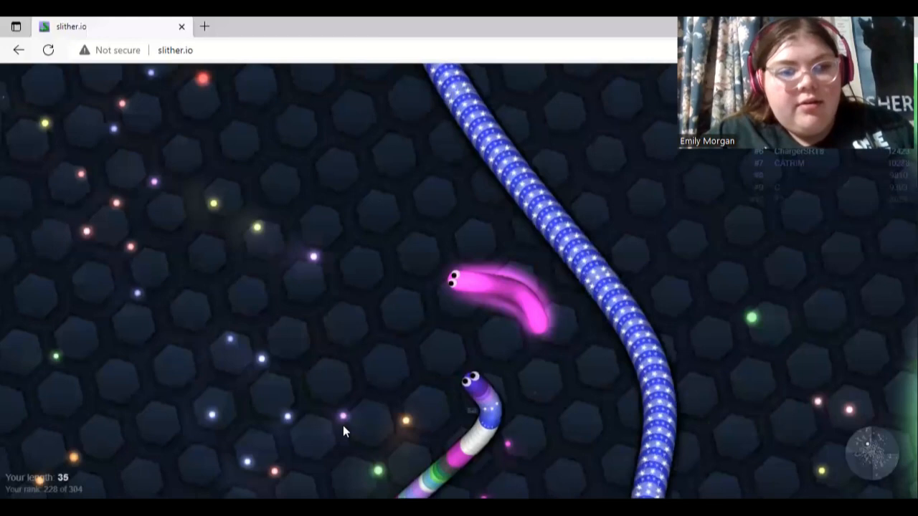